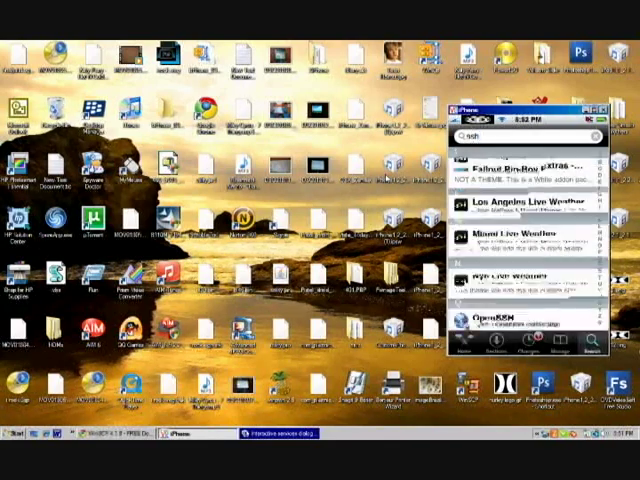
- Scroll down through the Cydia search results that include OpenSSH
{"action": "scroll", "scroll_direction": "down", "scroll_amount": 3}
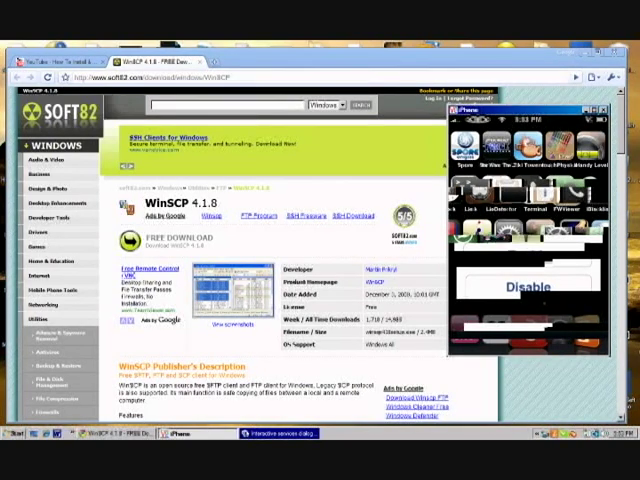
- Start WinSCP so its Login dialog with empty session fields appears
{"action": "left_click", "coordinate": [12, 438]}
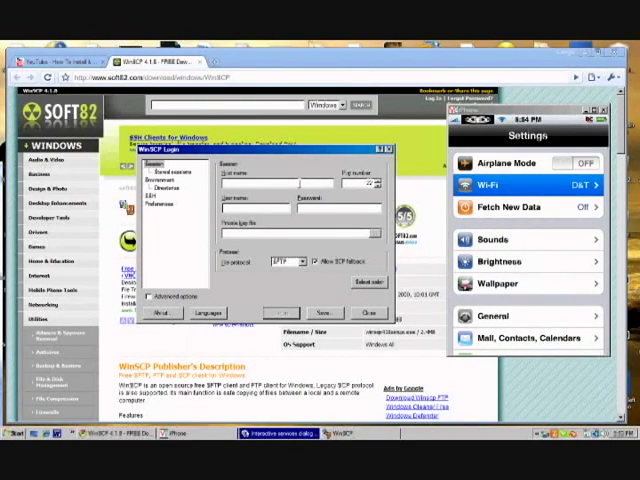
- Dismiss the WinSCP Login dialog to check the iPhone's Wi-Fi details first
{"action": "left_click", "coordinate": [520, 182]}
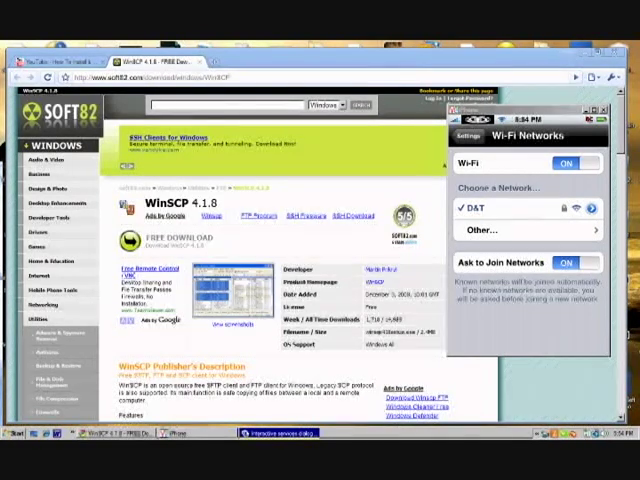
- Connect to the iPhone's IP address as root and submit the password to authenticate
{"action": "left_click", "coordinate": [18, 440]}
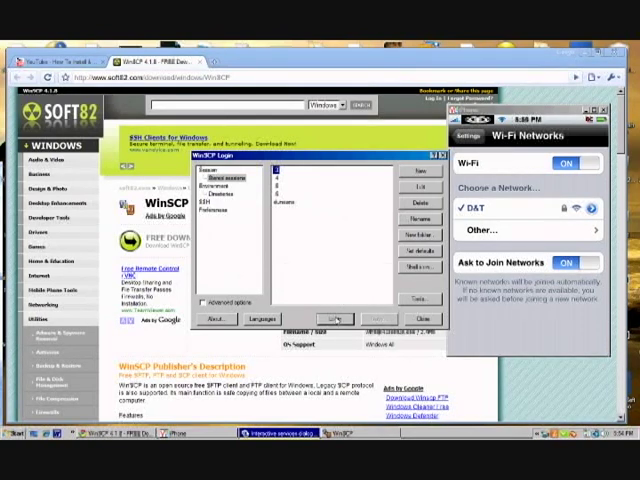
{"action": "left_click", "coordinate": [332, 318]}
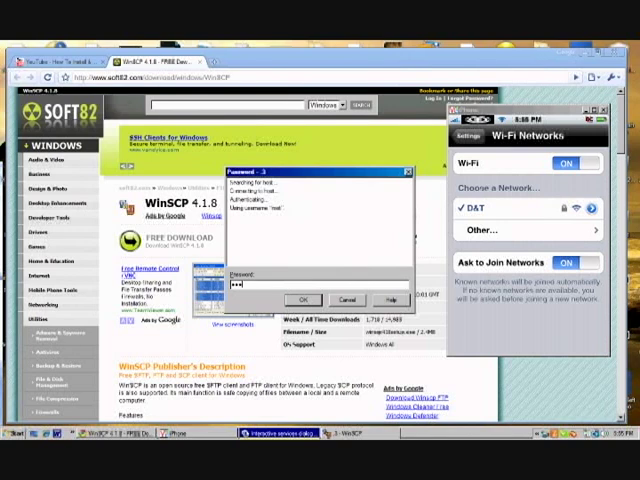
{"action": "left_click", "coordinate": [304, 300]}
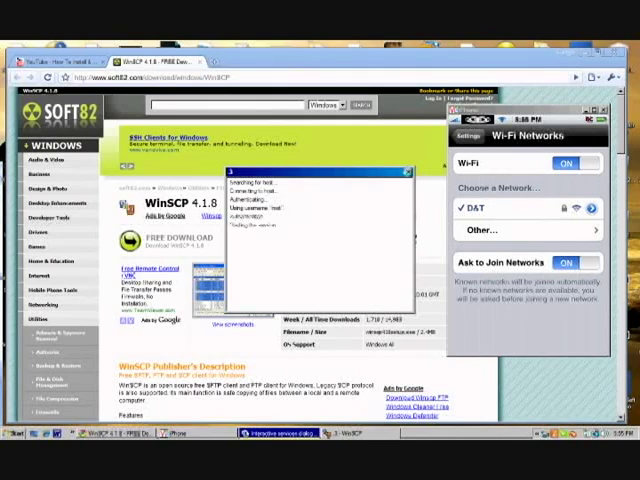